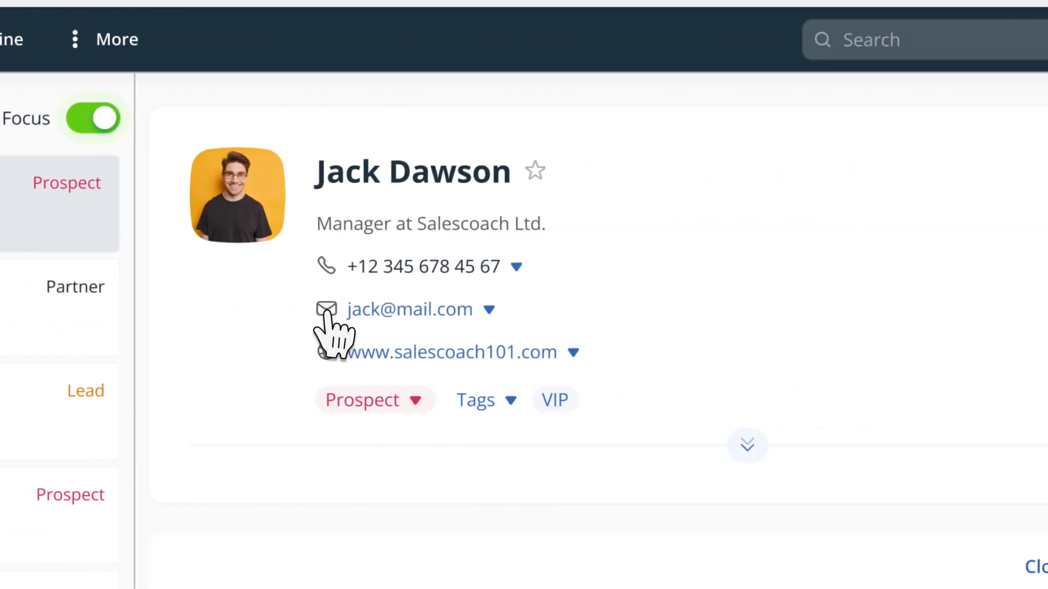
Email Jack Dawson with the Sales Deck attached and a €1,300 Brand Design Delivery quote
left_click(326, 308)
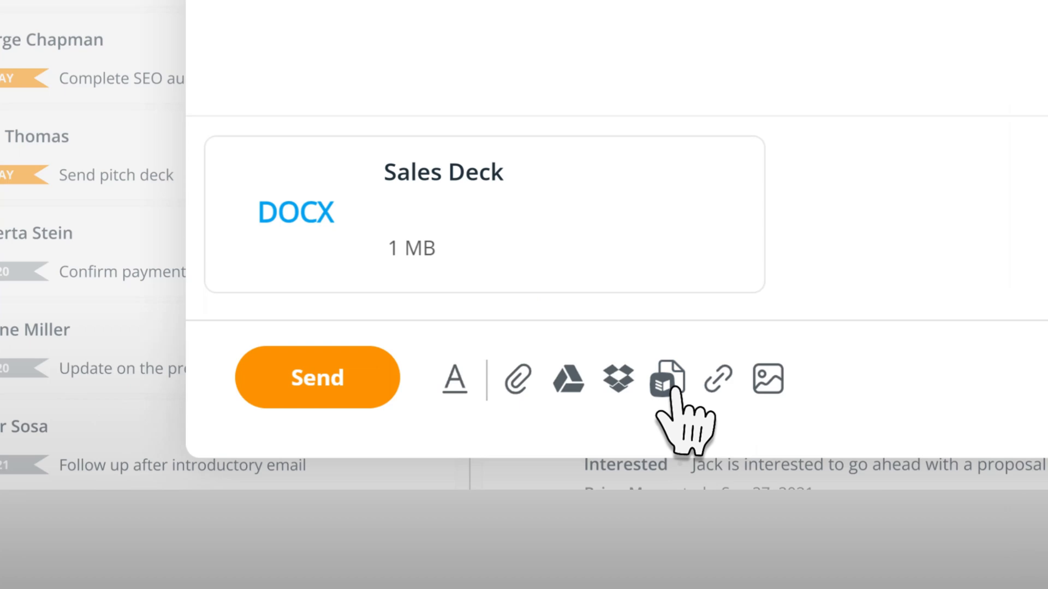
left_click(666, 378)
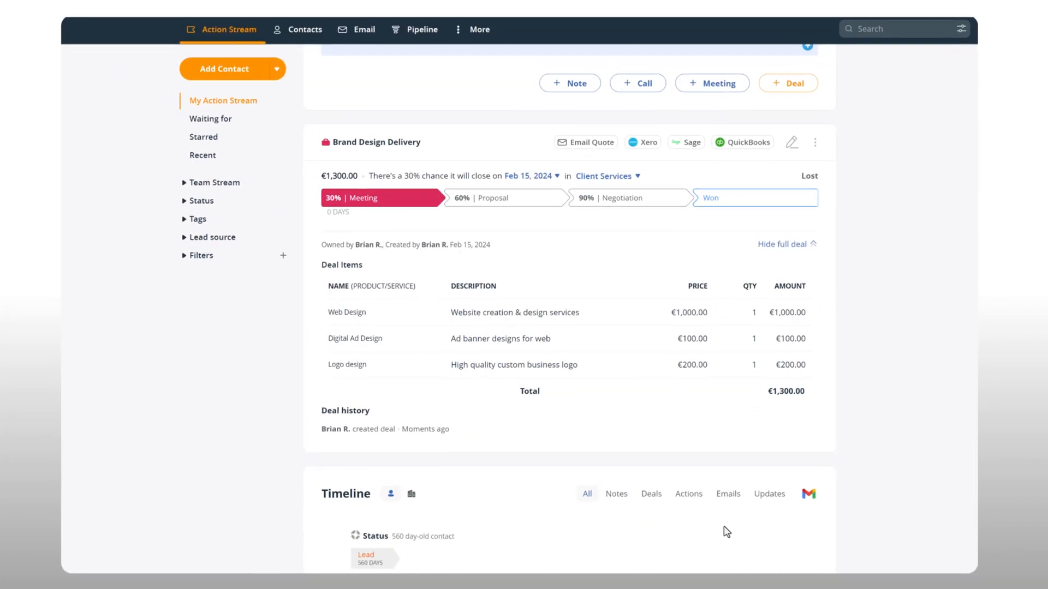
left_click(584, 142)
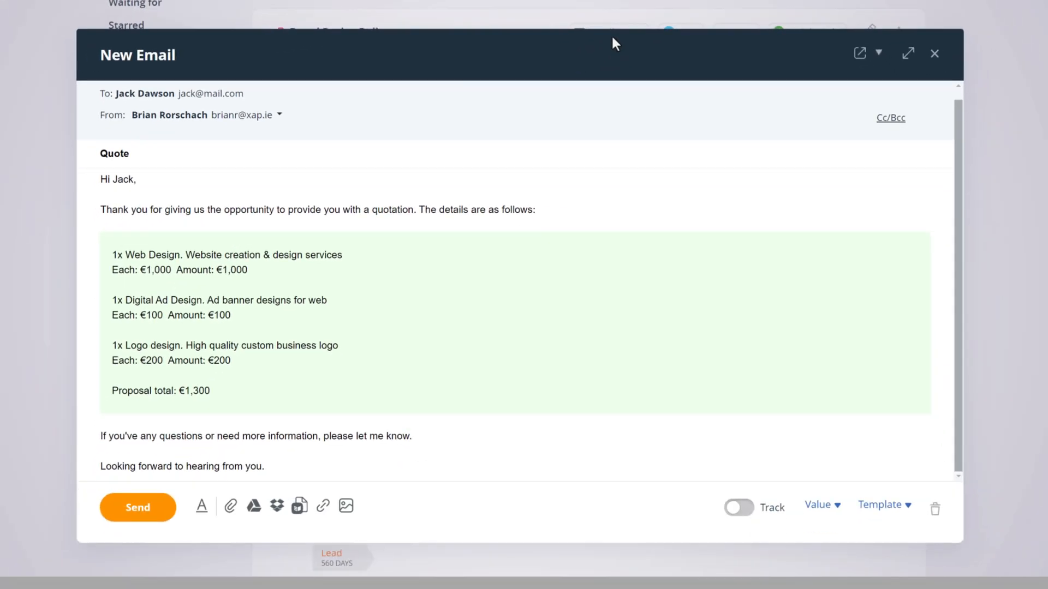
left_click(934, 53)
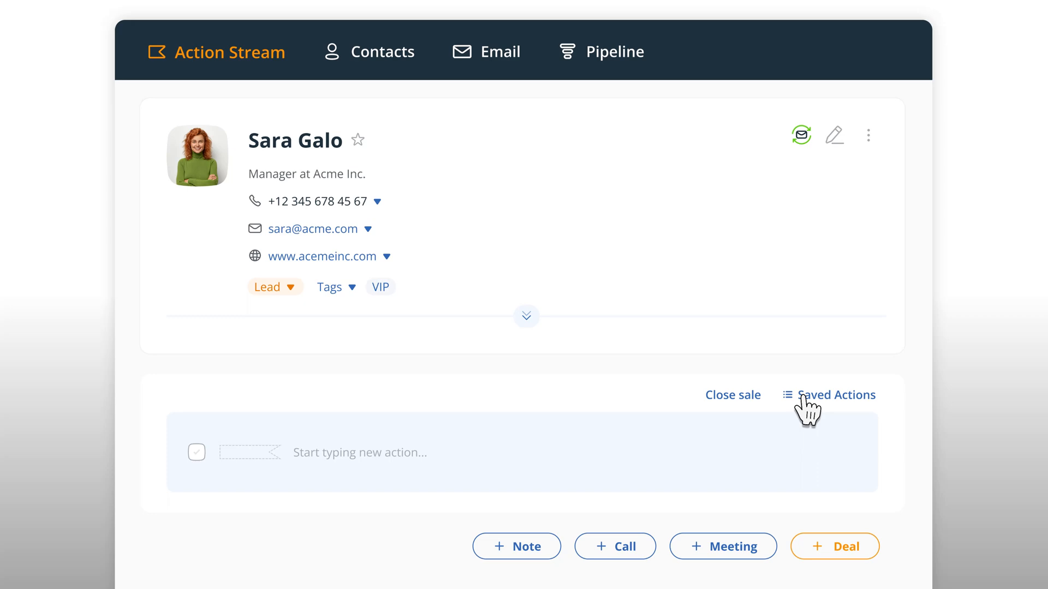
left_click(835, 395)
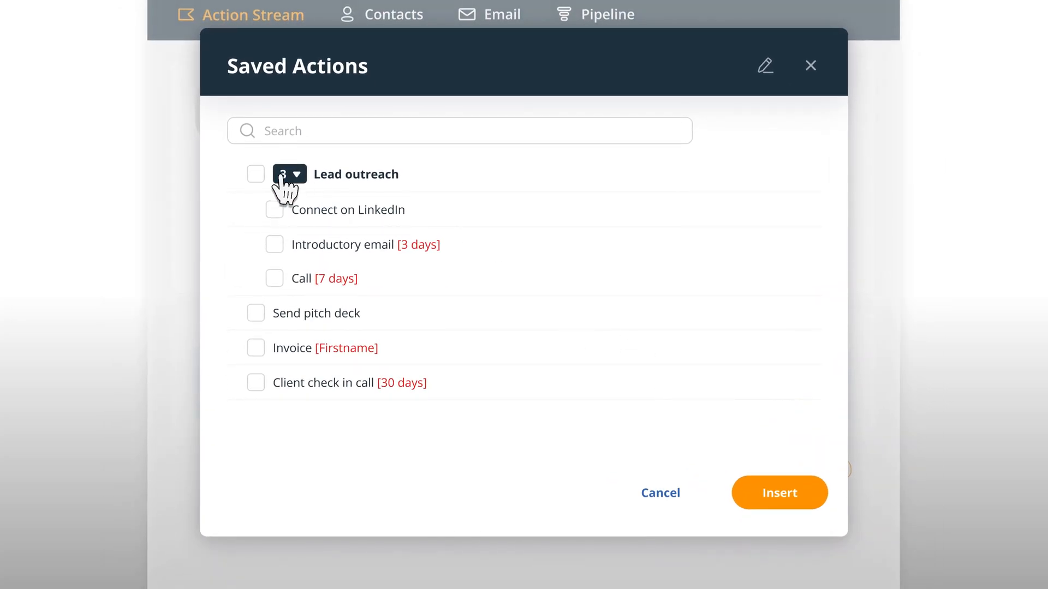
left_click(255, 174)
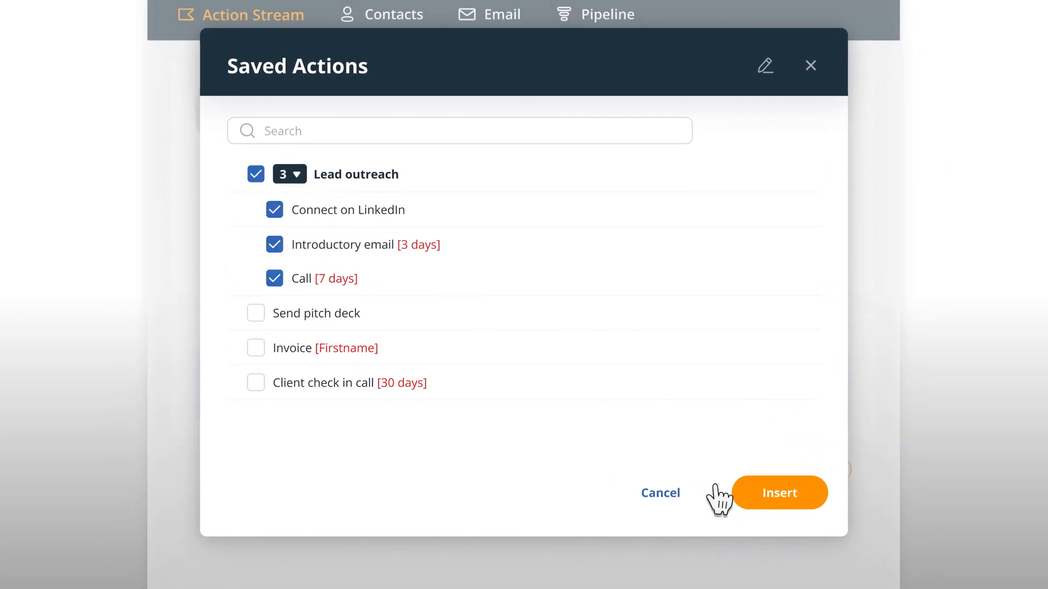
left_click(779, 494)
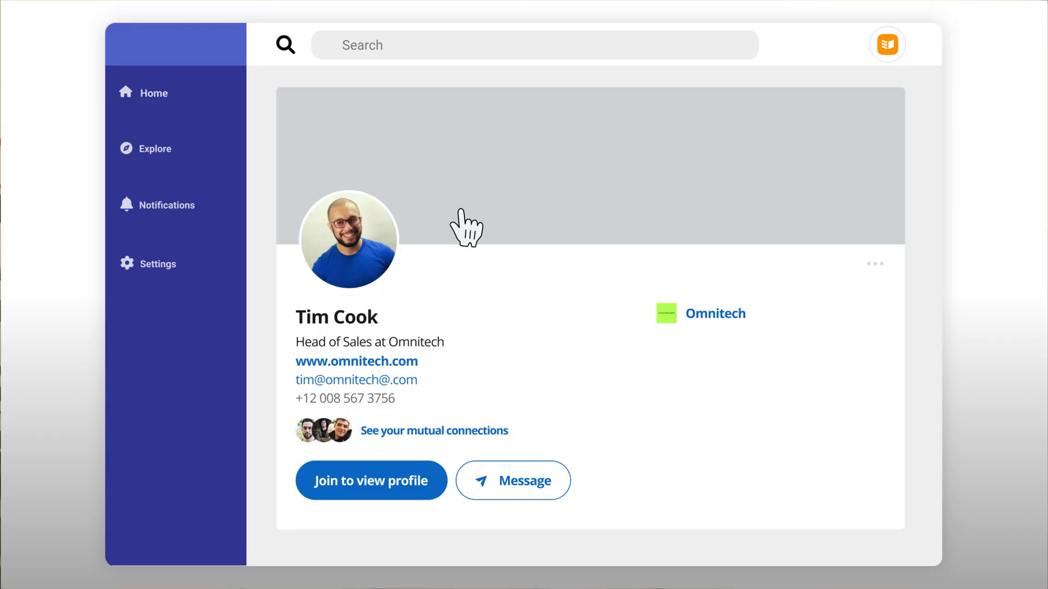
left_click(886, 44)
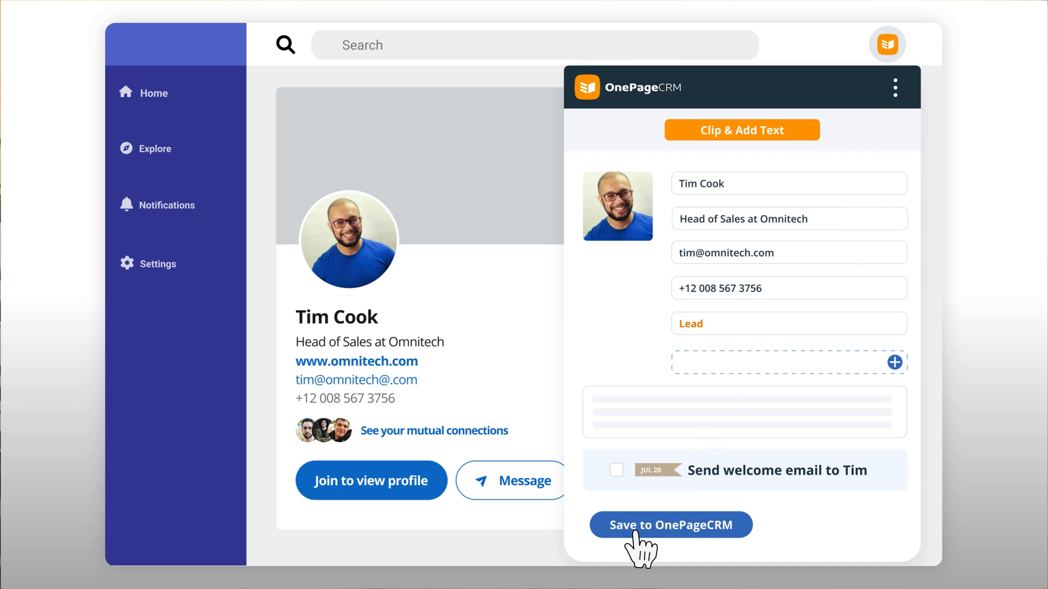
left_click(670, 525)
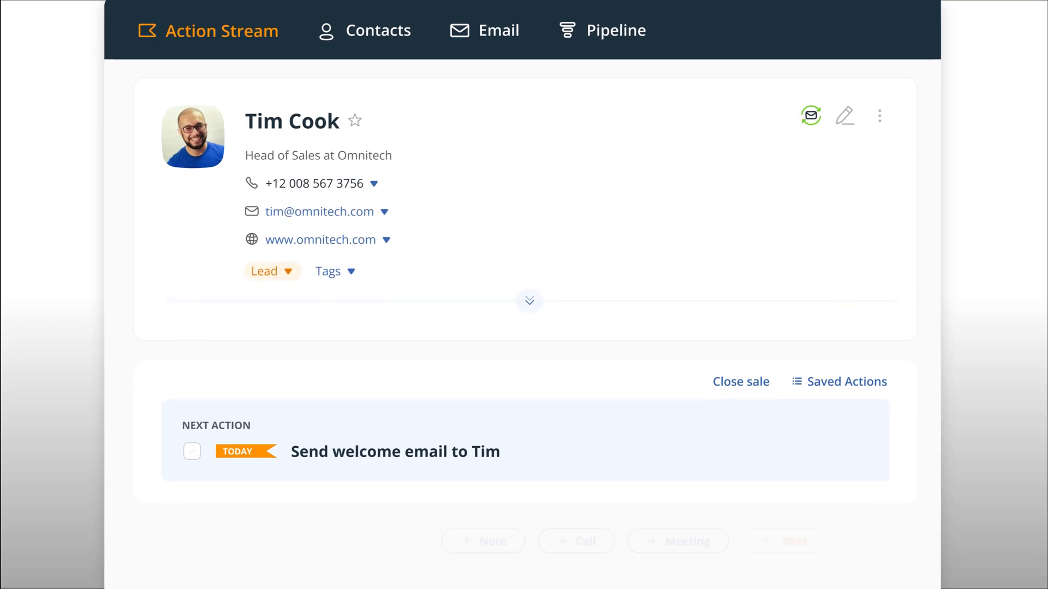
scroll("down", 3)
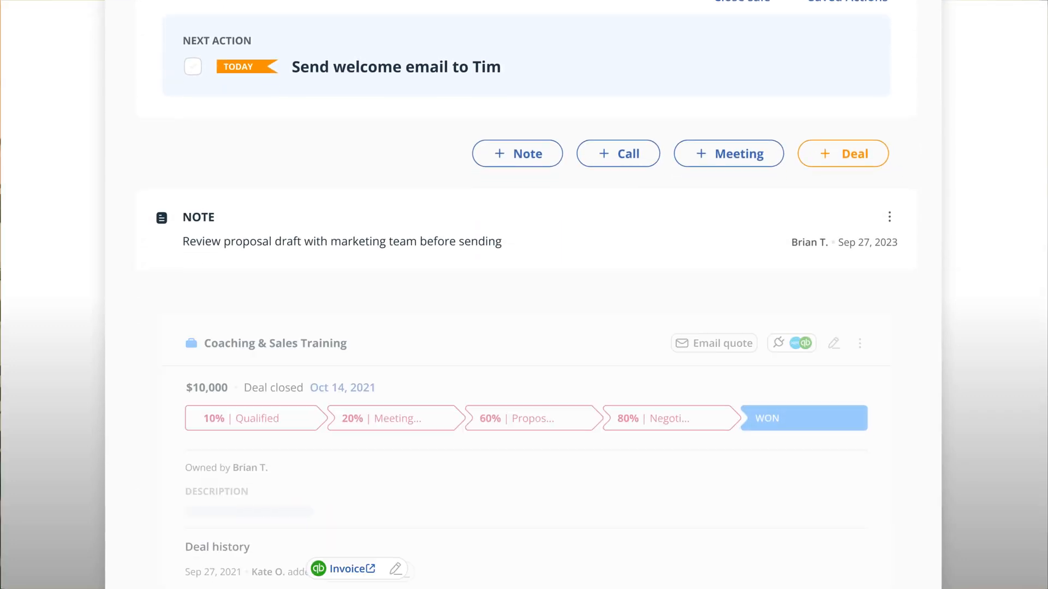
scroll("down", 3)
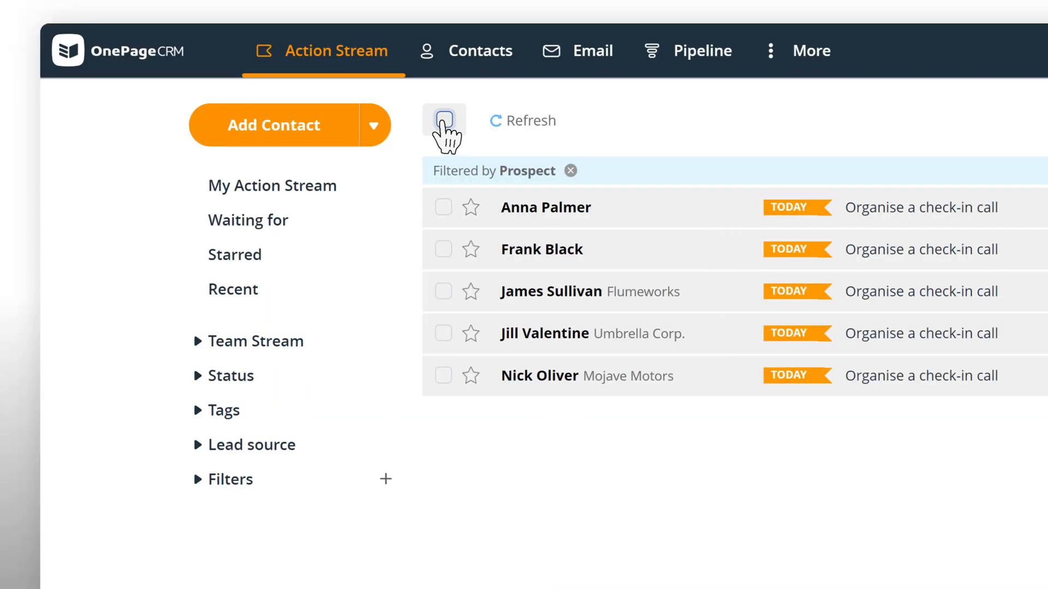
left_click(443, 121)
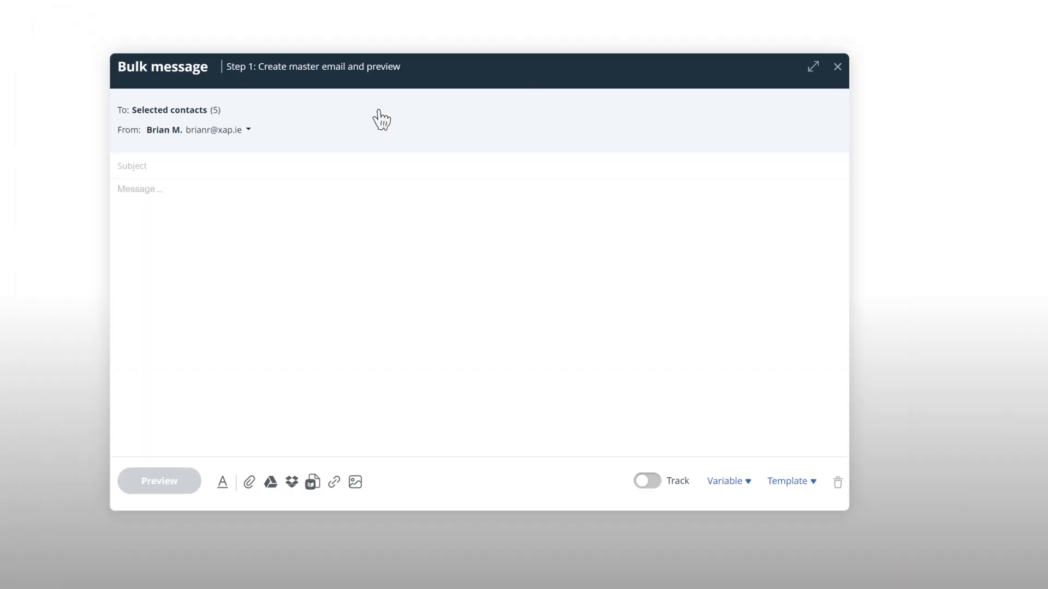
left_click(787, 482)
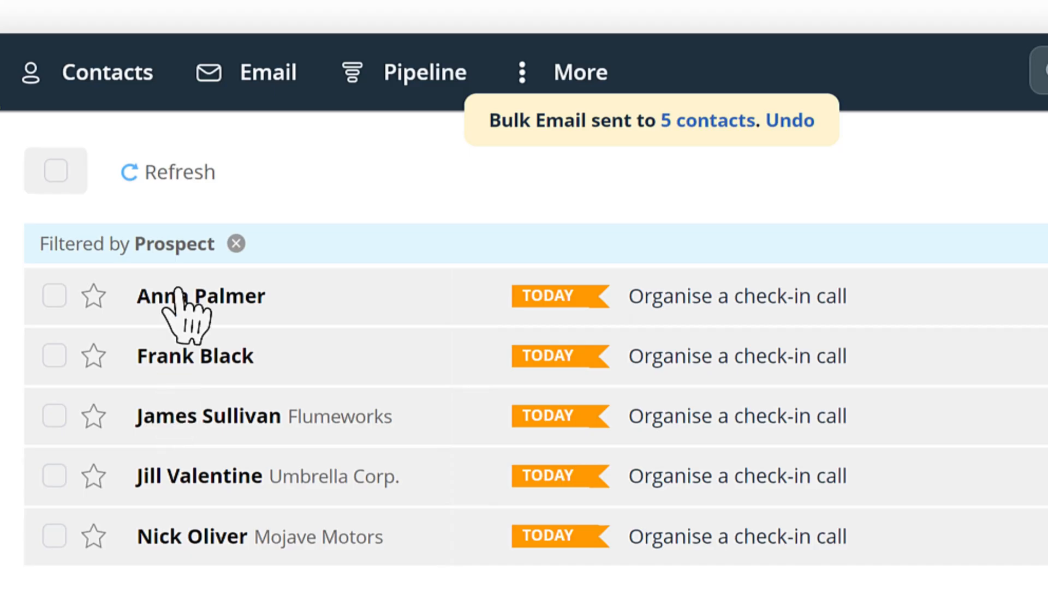
left_click(266, 72)
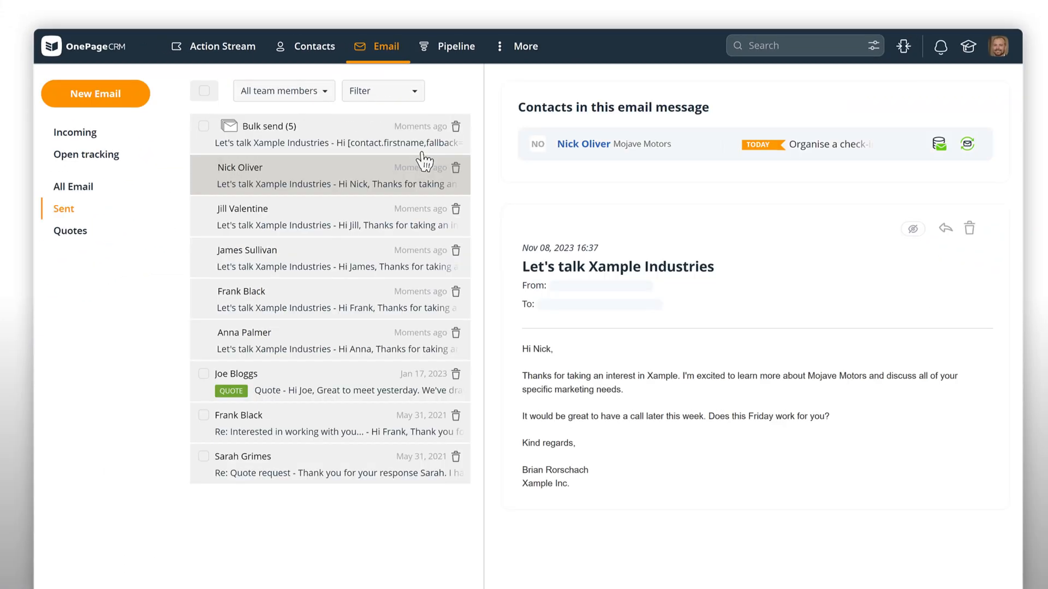
mouse_move(371, 330)
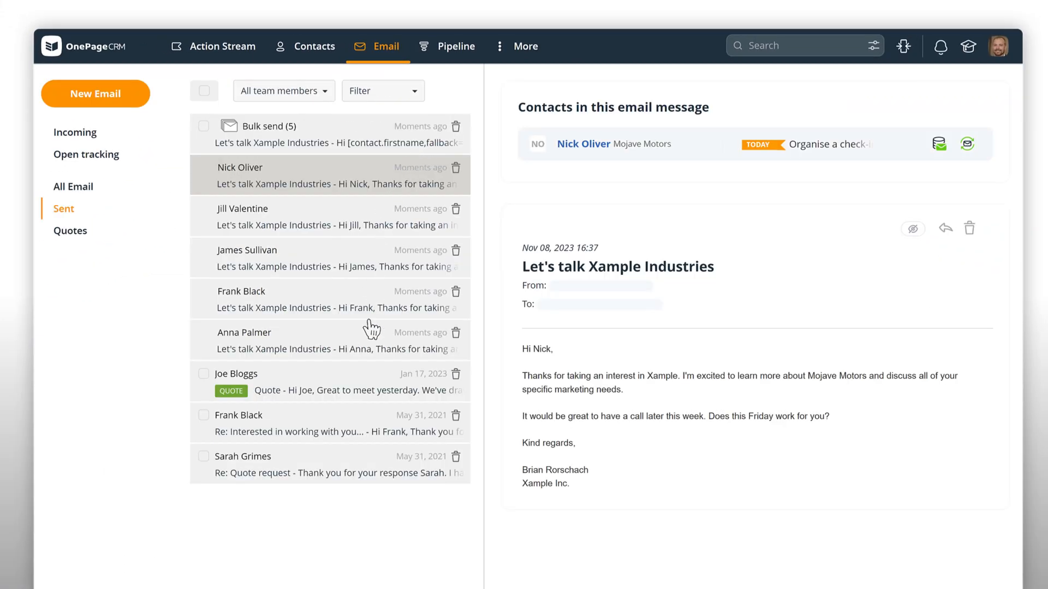
left_click(327, 381)
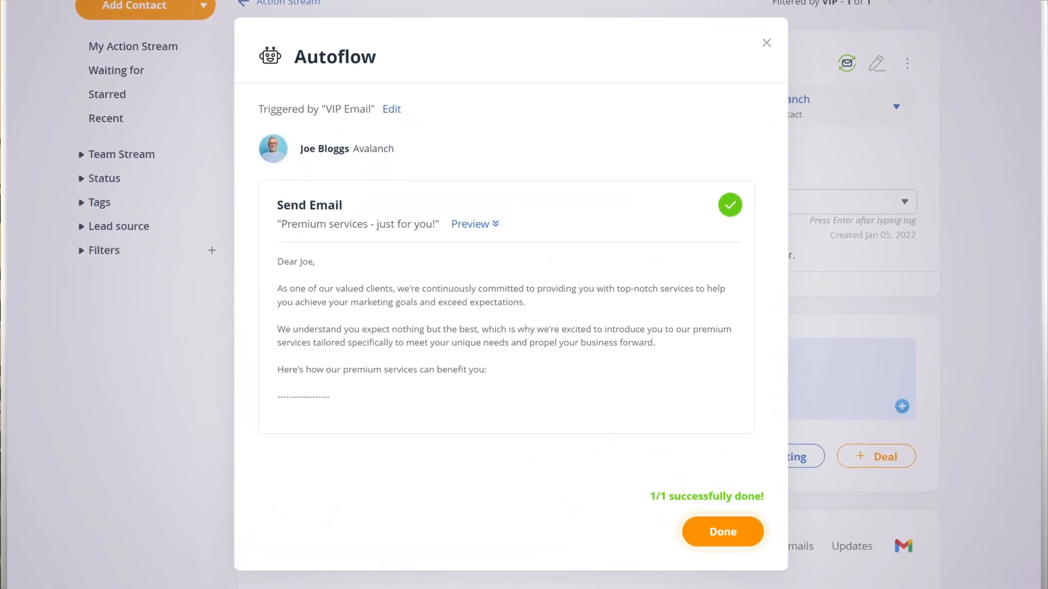
Finish the VIP Email autoflow run sending Joe Bloggs the premium services email
left_click(722, 531)
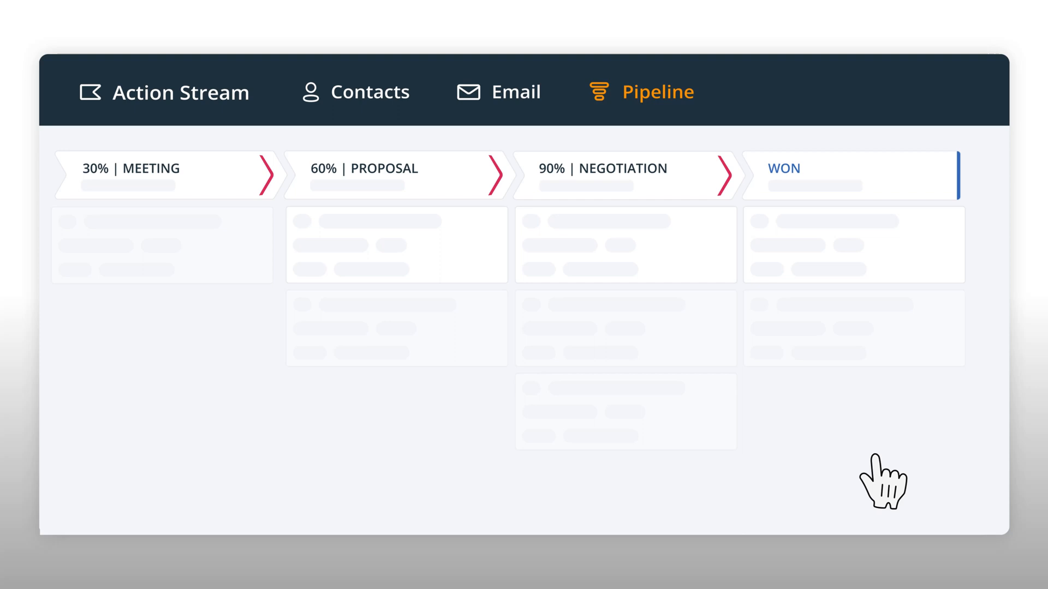
Open the pipeline dropdown listing Sales Deals and Customers
left_click(405, 226)
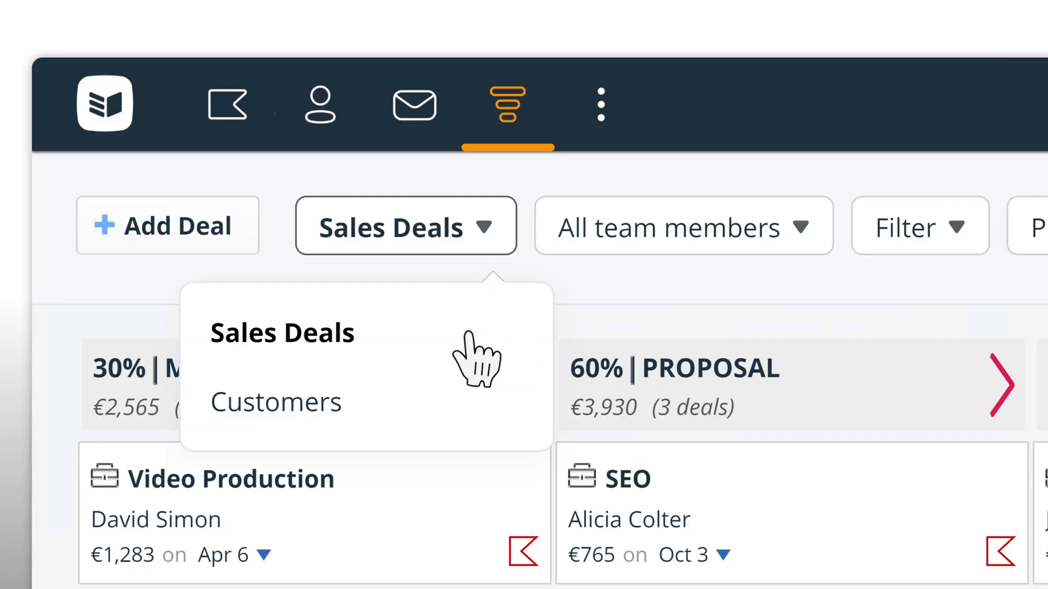
mouse_move(457, 425)
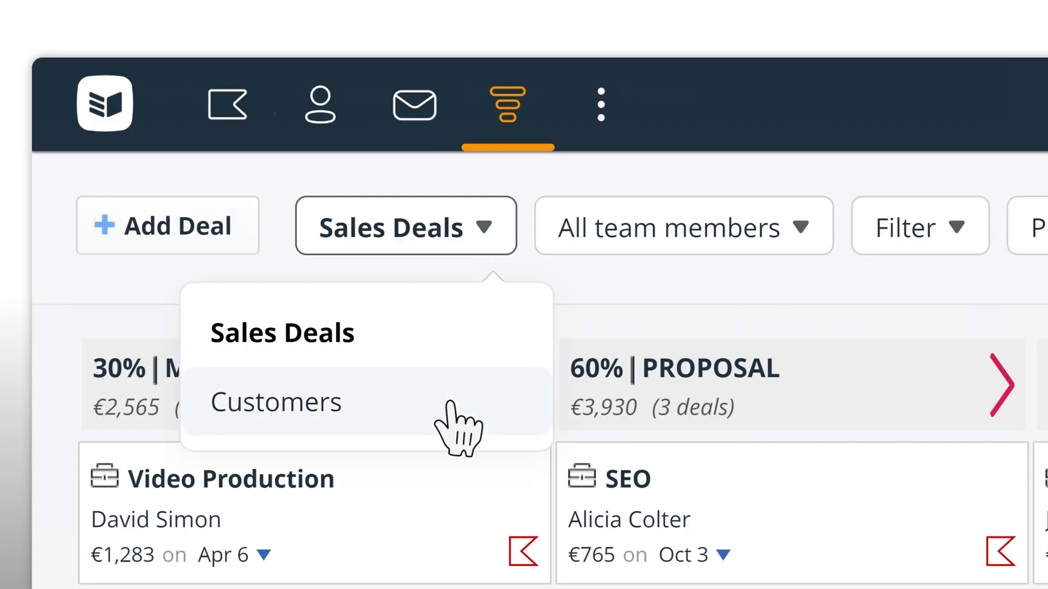